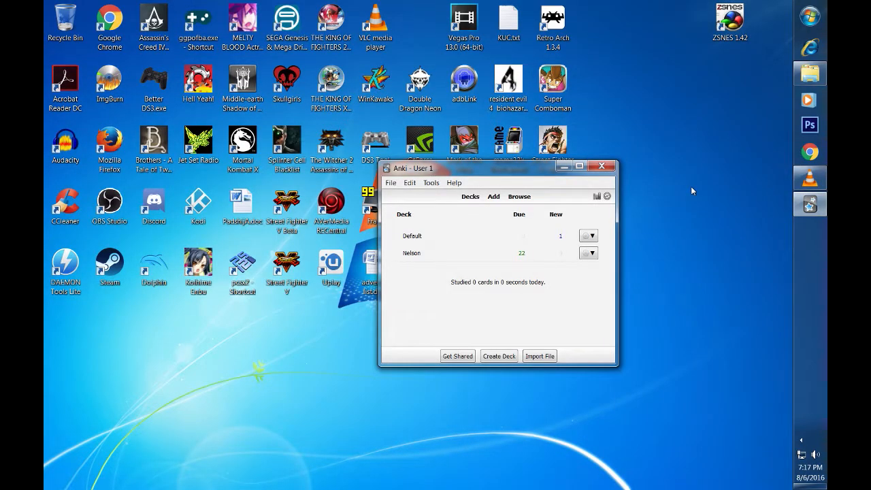
pyautogui.moveTo(691, 185)
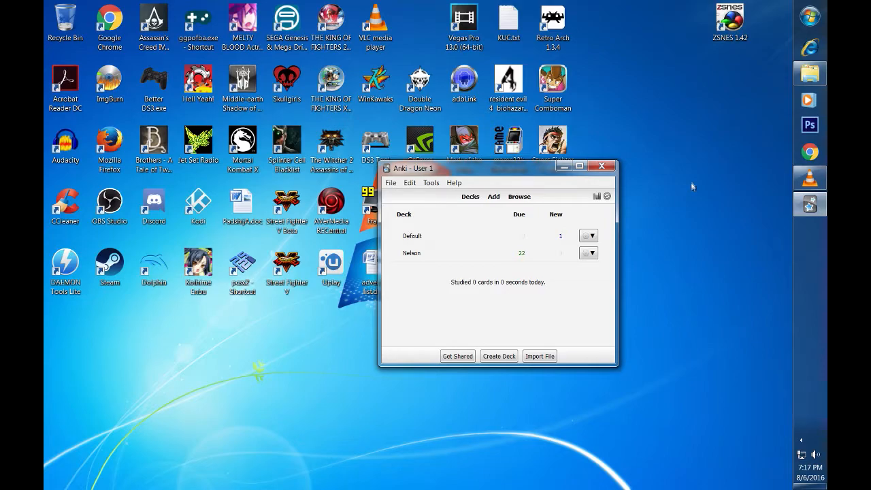
# Create a new empty deck named 'Kyo' beside the Default and Nelson decks.
pyautogui.click(498, 356)
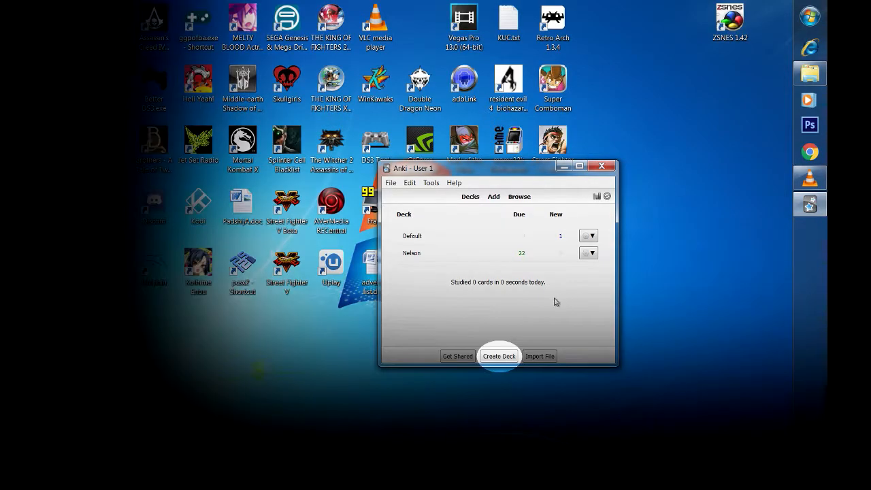
pyautogui.moveTo(436, 298)
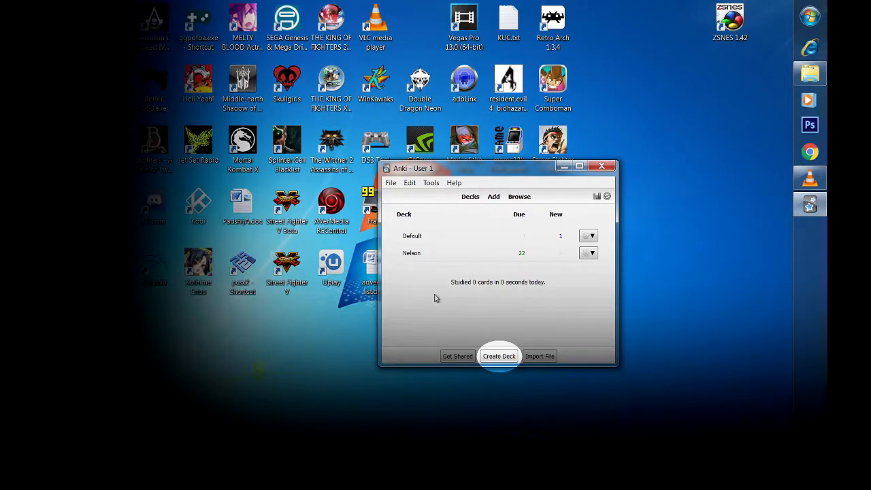
pyautogui.moveTo(420, 276)
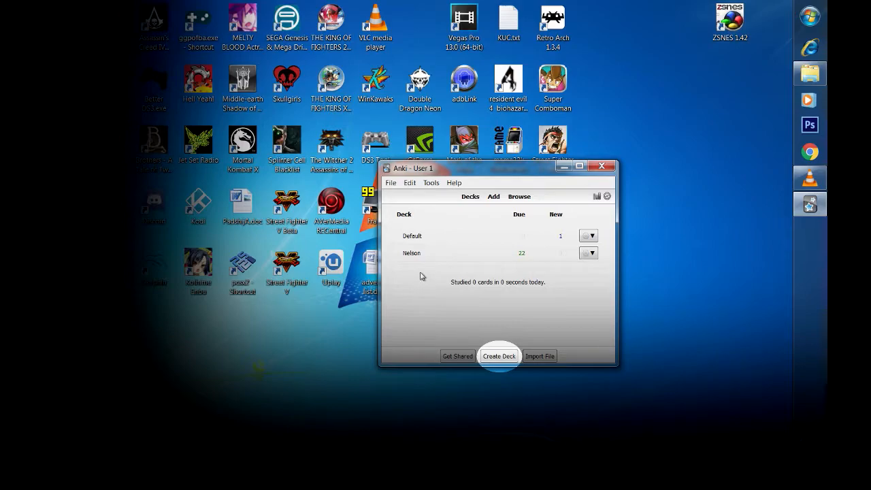
pyautogui.click(498, 356)
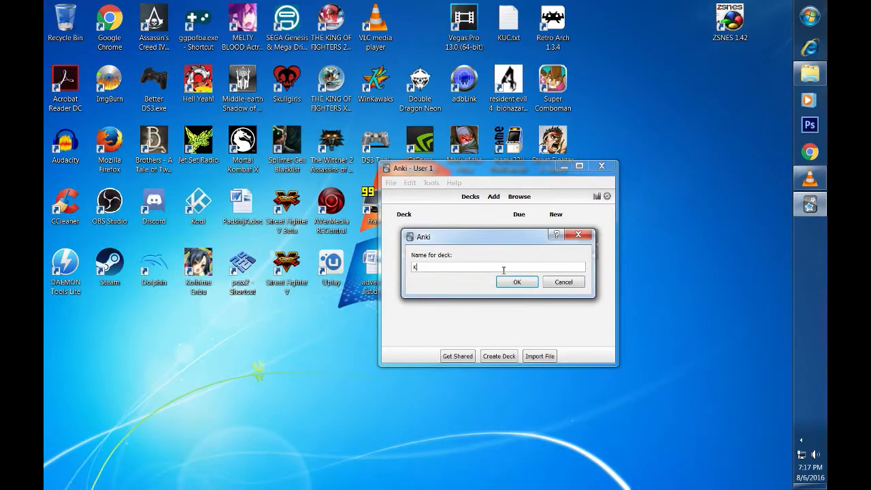
pyautogui.click(517, 281)
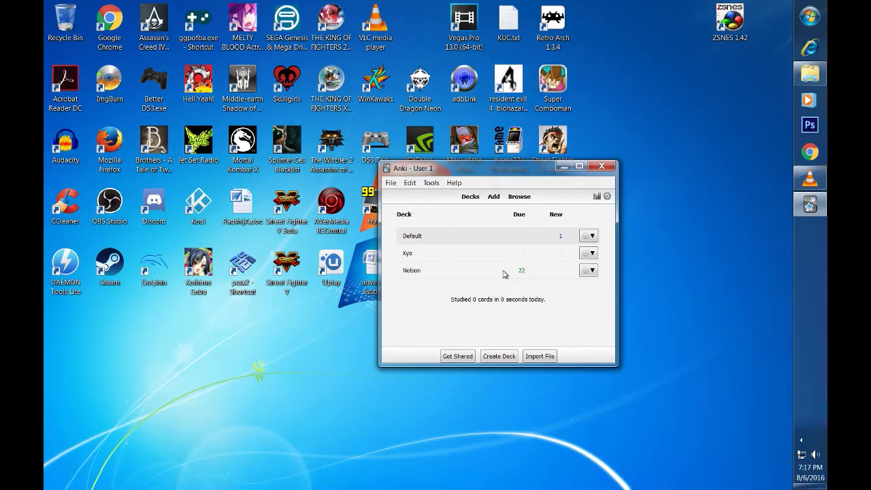
pyautogui.moveTo(544, 296)
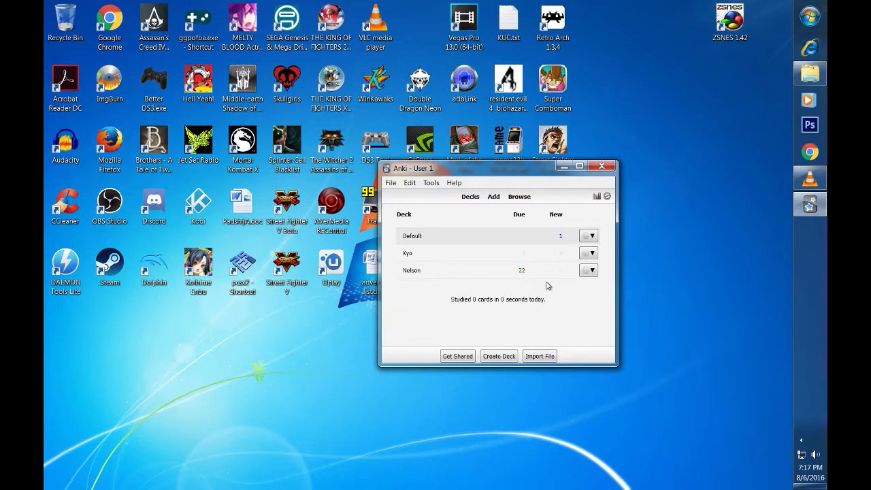
pyautogui.moveTo(539, 287)
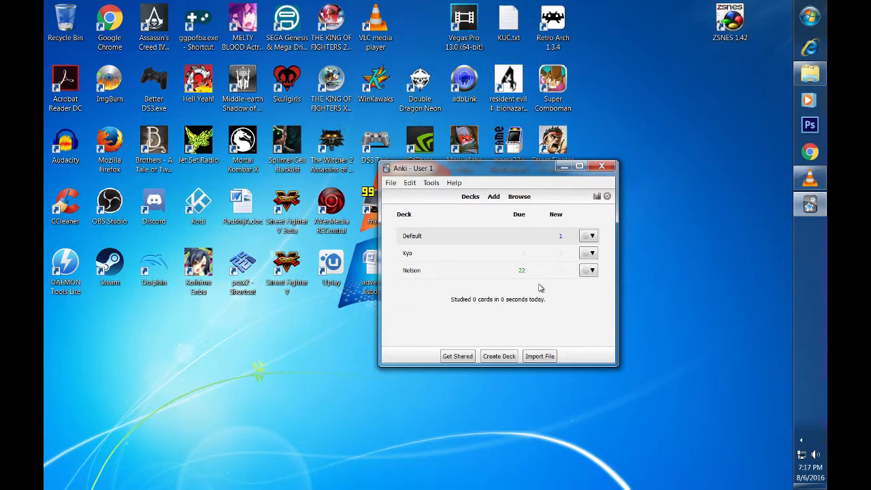
pyautogui.moveTo(408, 262)
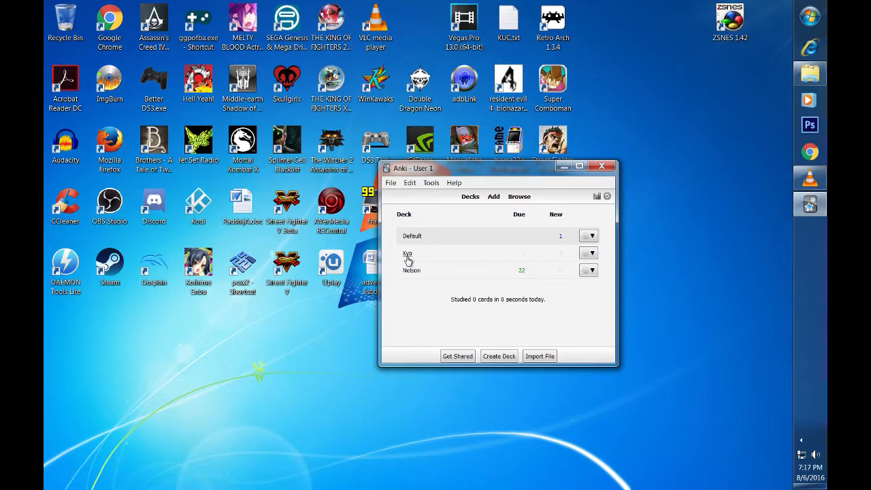
# Start a blank Basic card entry form targeting the Kyo deck.
pyautogui.click(407, 257)
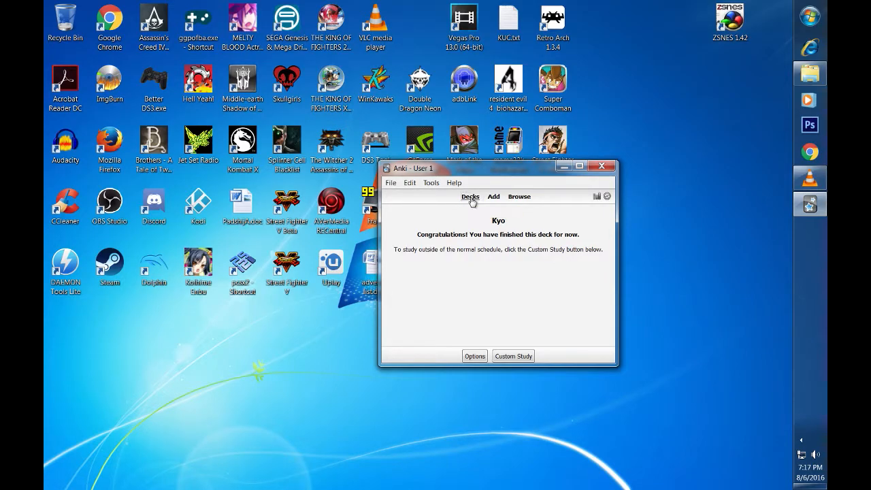
pyautogui.click(471, 196)
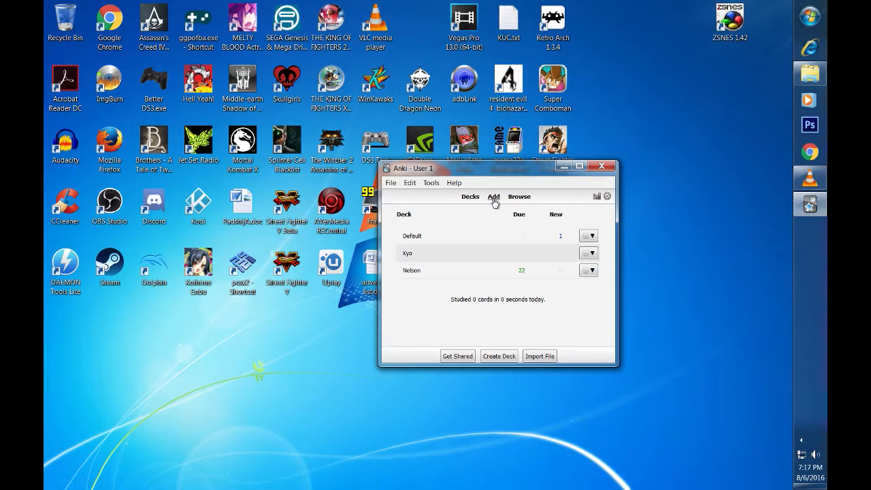
pyautogui.click(492, 196)
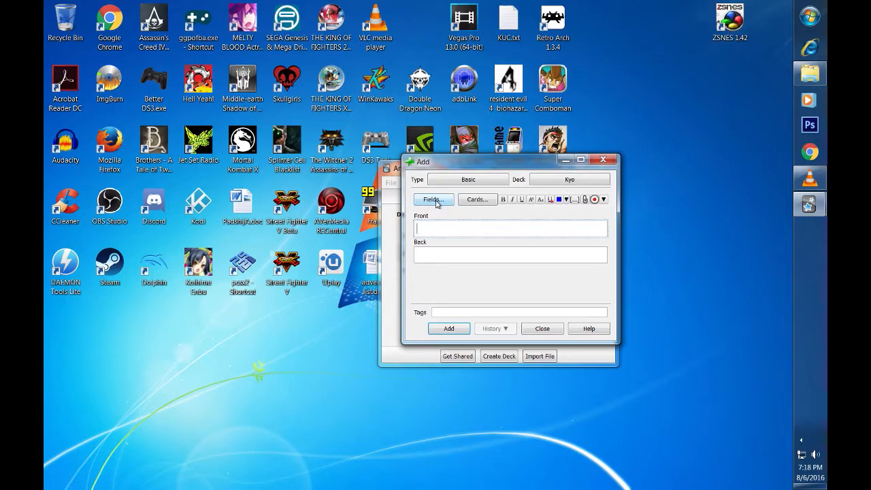
pyautogui.click(433, 198)
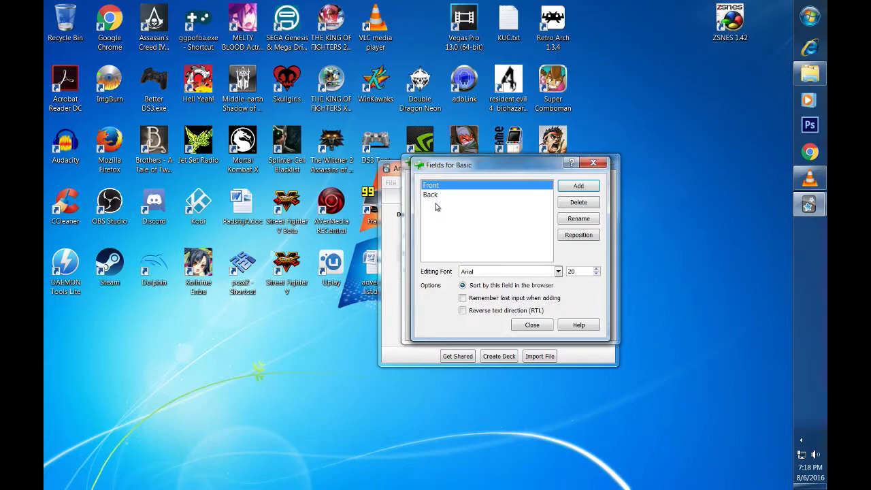
pyautogui.moveTo(449, 243)
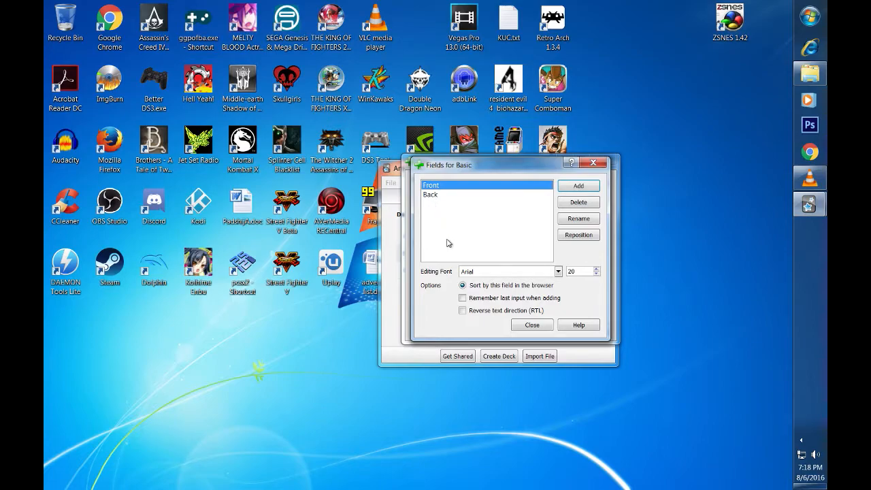
pyautogui.moveTo(479, 238)
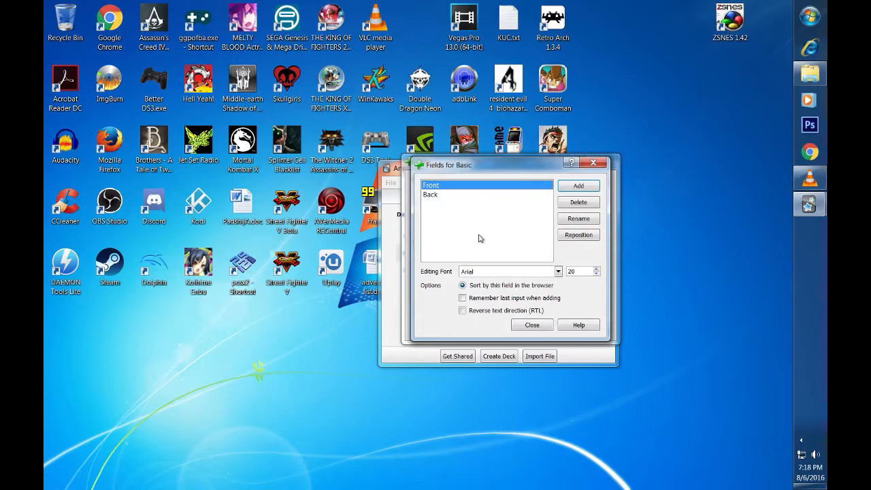
pyautogui.moveTo(495, 248)
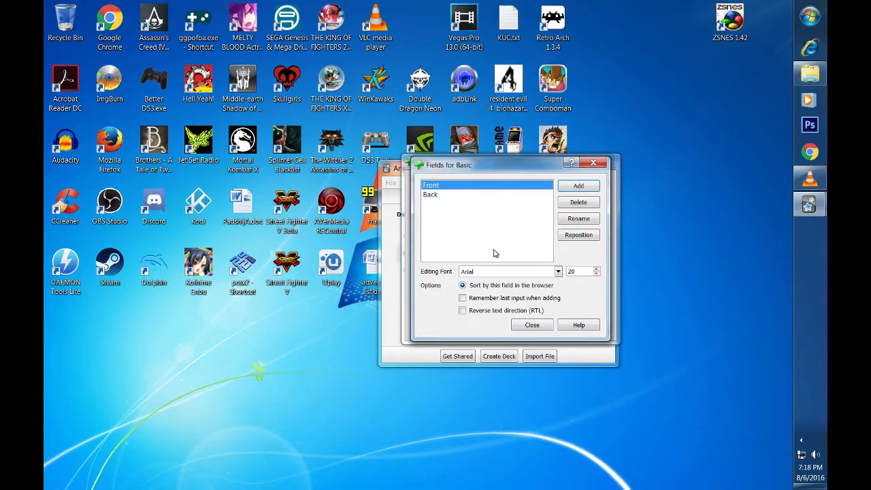
pyautogui.click(531, 324)
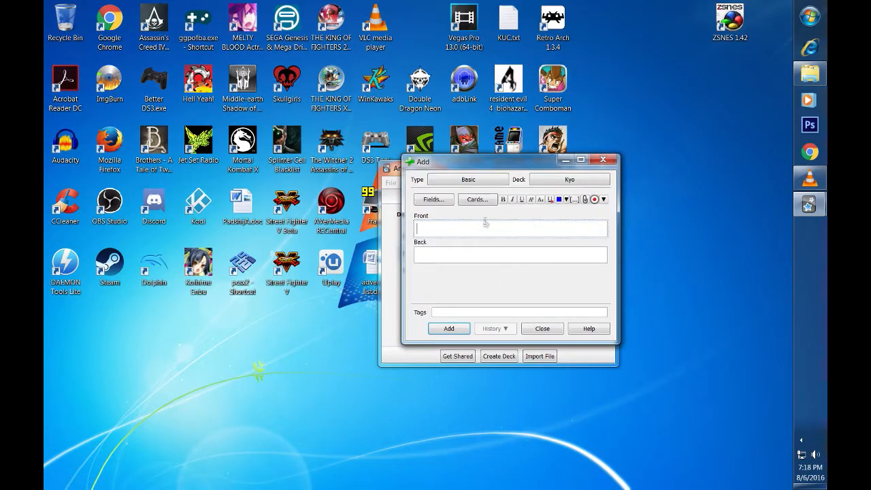
pyautogui.click(476, 199)
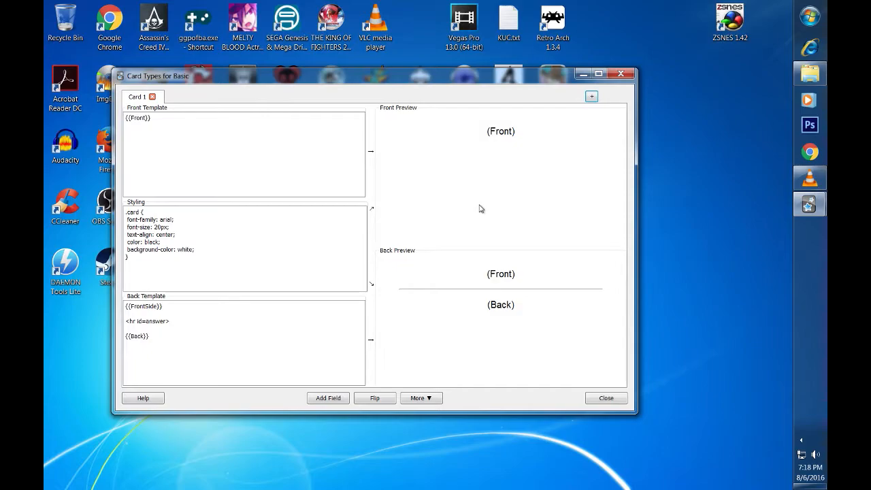
pyautogui.moveTo(606, 398)
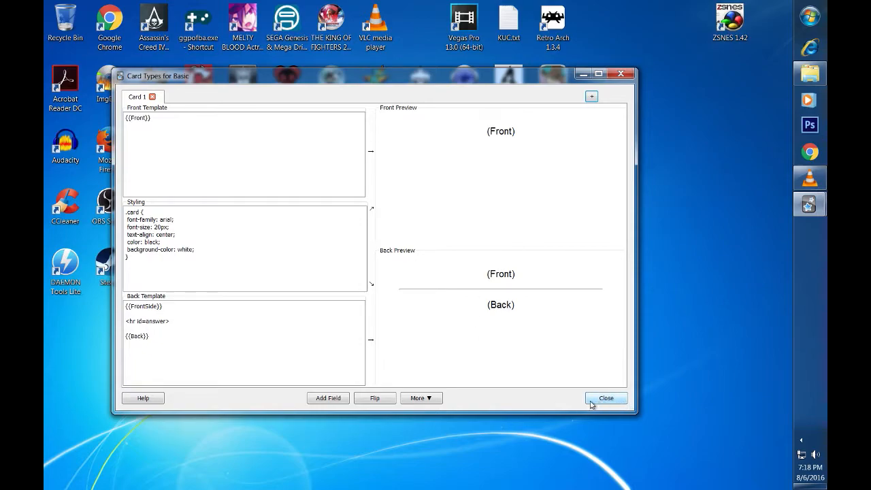
pyautogui.click(605, 398)
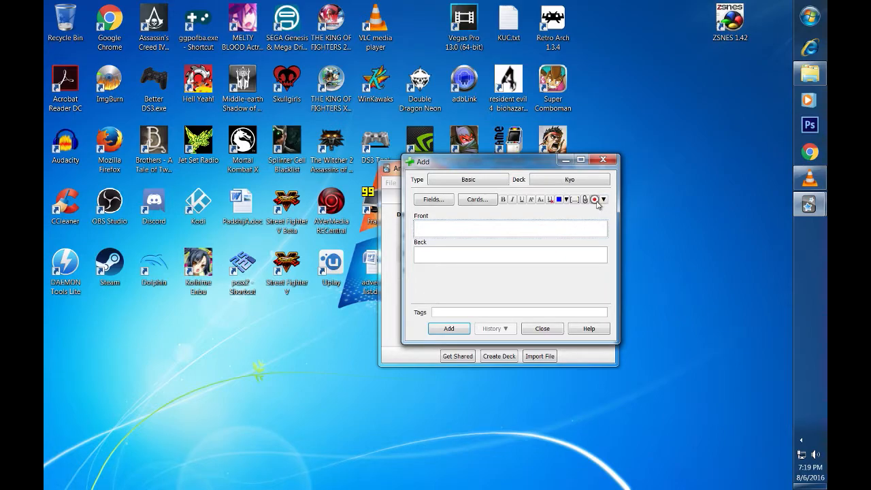
pyautogui.moveTo(585, 198)
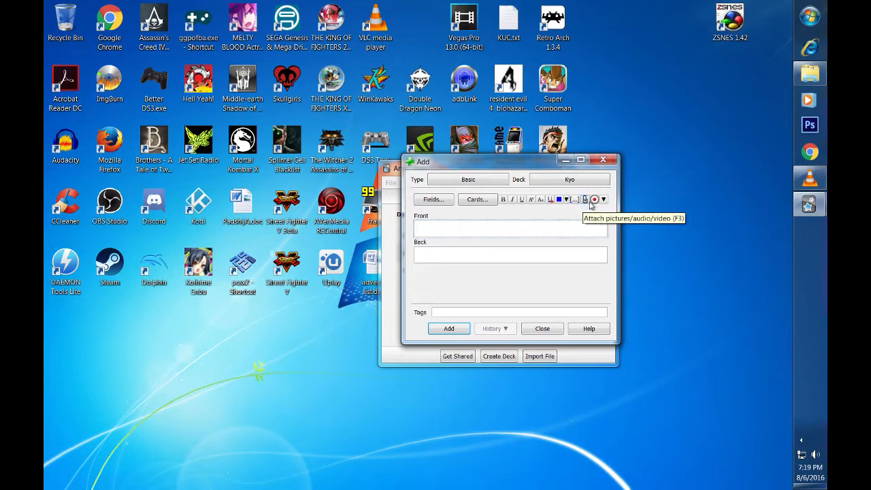
pyautogui.moveTo(594, 198)
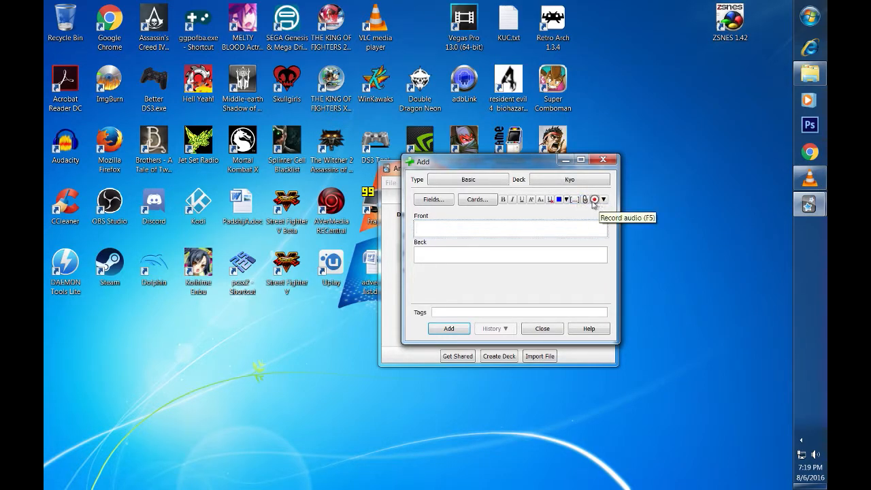
# Add the low hitting and high hitting combo-into-super cards with their inputs to Kyo.
pyautogui.click(585, 198)
pyautogui.write('cr. lk, cr. lp, df+hk, qcf+hk,k, qcb, hcf+p')
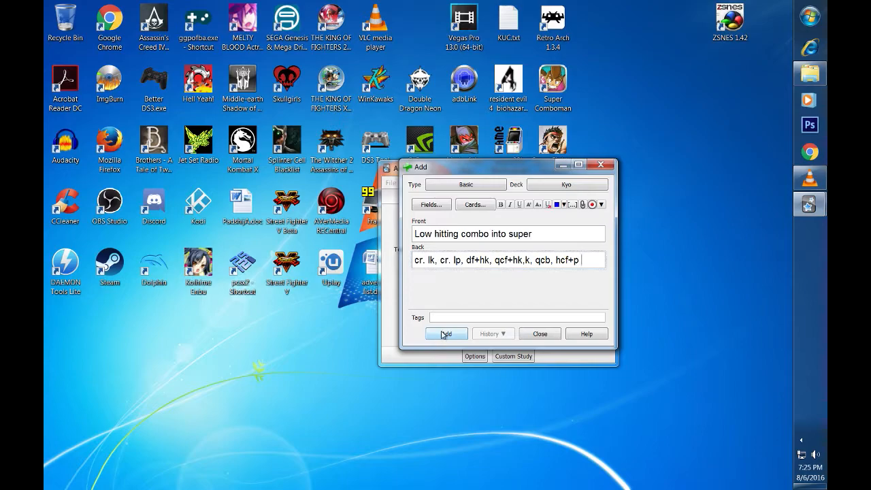
pyautogui.moveTo(446, 333)
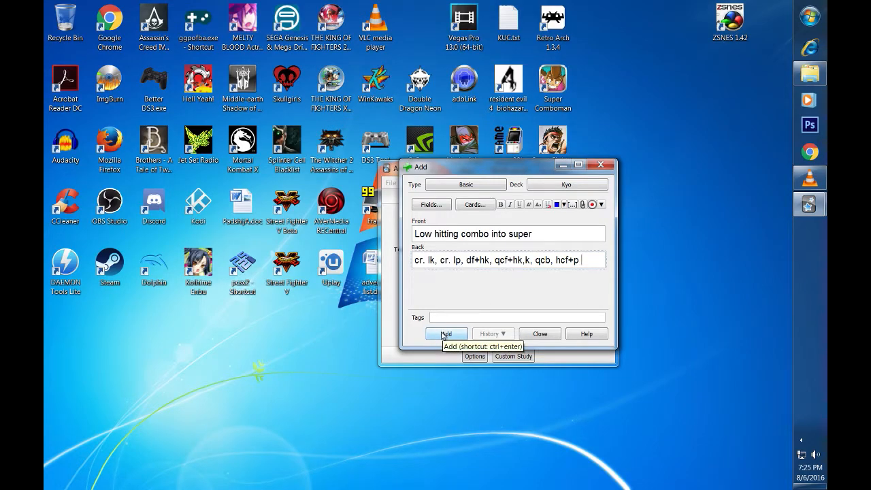
pyautogui.click(446, 333)
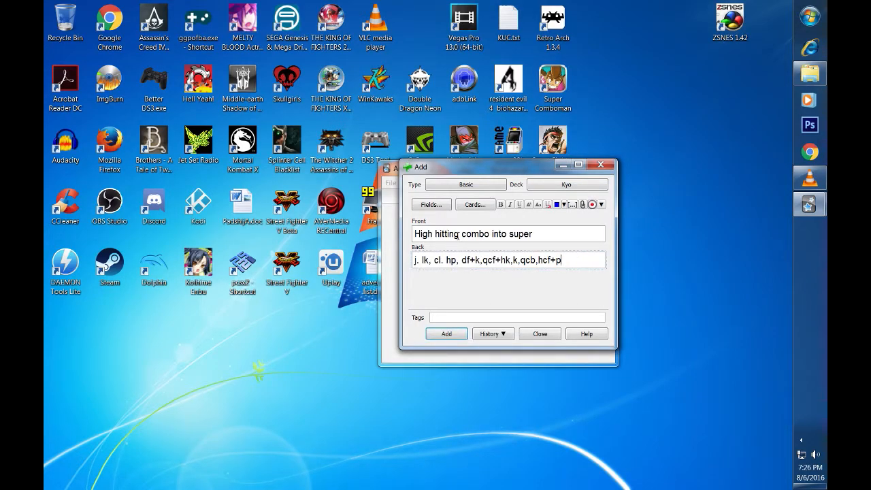
pyautogui.click(447, 333)
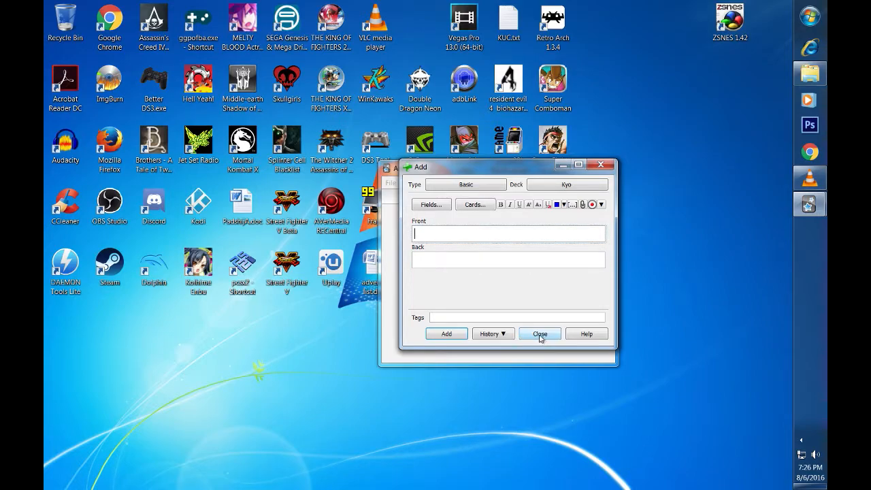
# Leave the Add form and begin studying Kyo, showing the low hitting combo question.
pyautogui.click(539, 333)
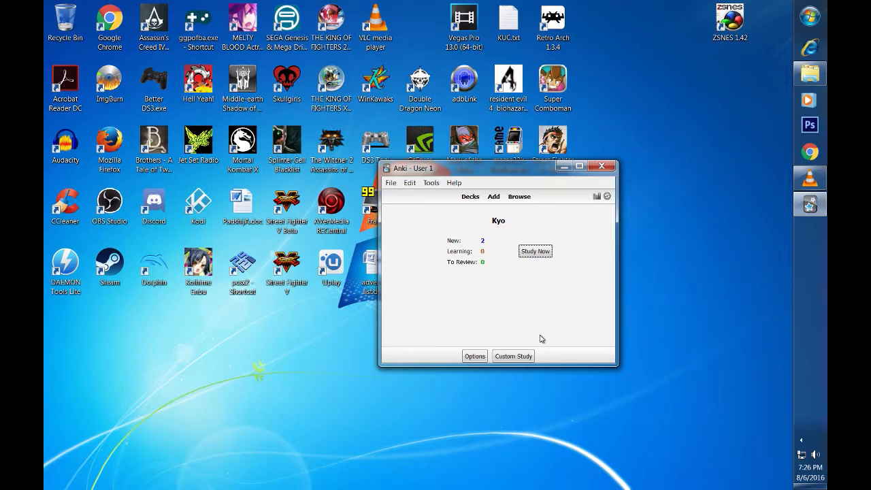
pyautogui.click(471, 196)
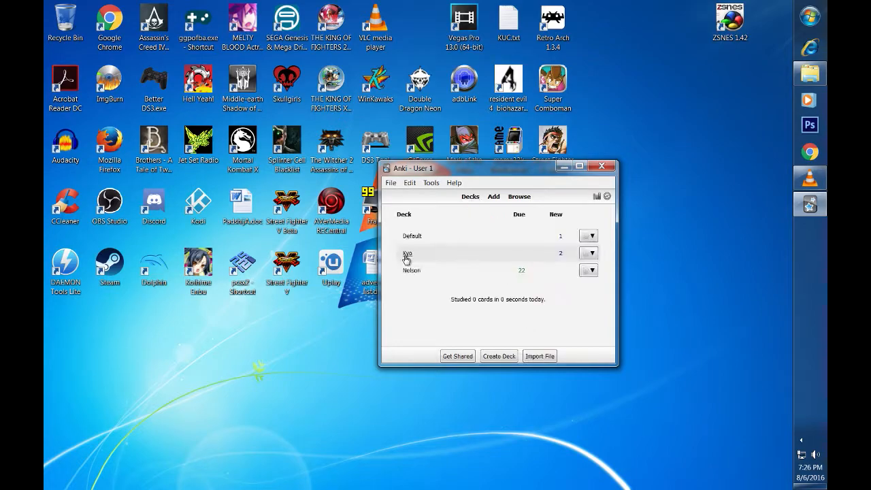
pyautogui.click(407, 253)
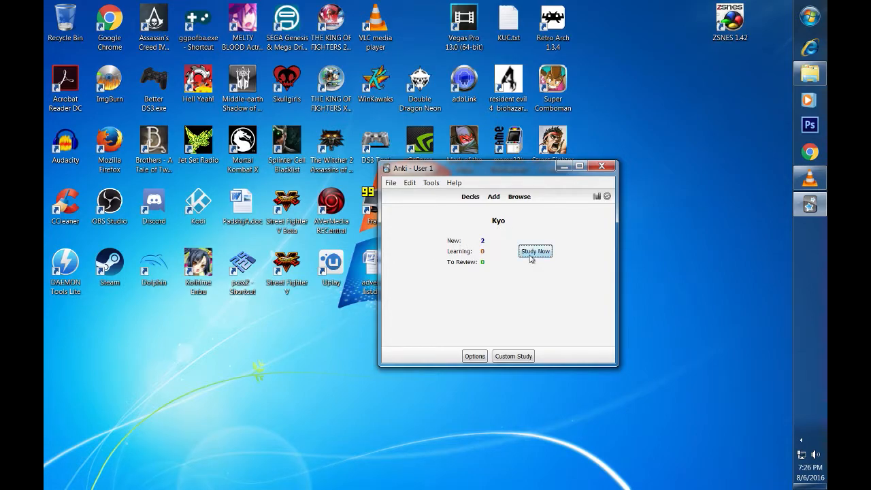
pyautogui.click(535, 251)
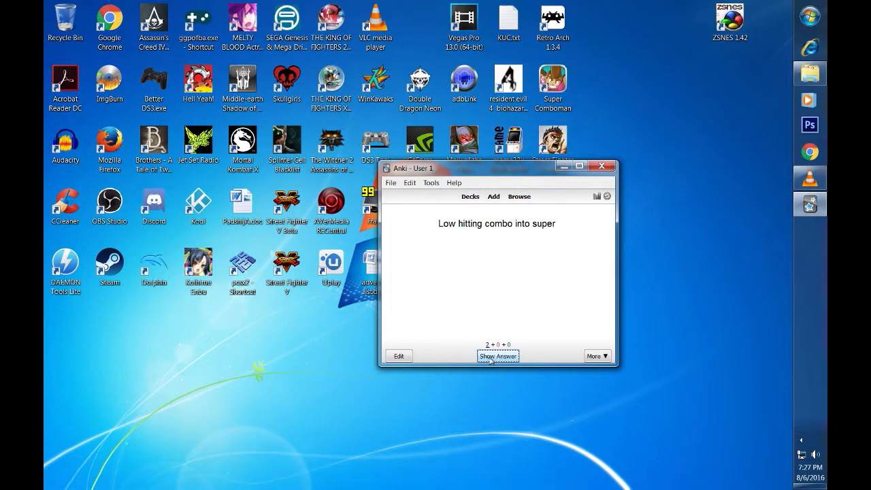
# Reveal the low hitting combo's answer, then return to the deck list without grading it.
pyautogui.click(498, 357)
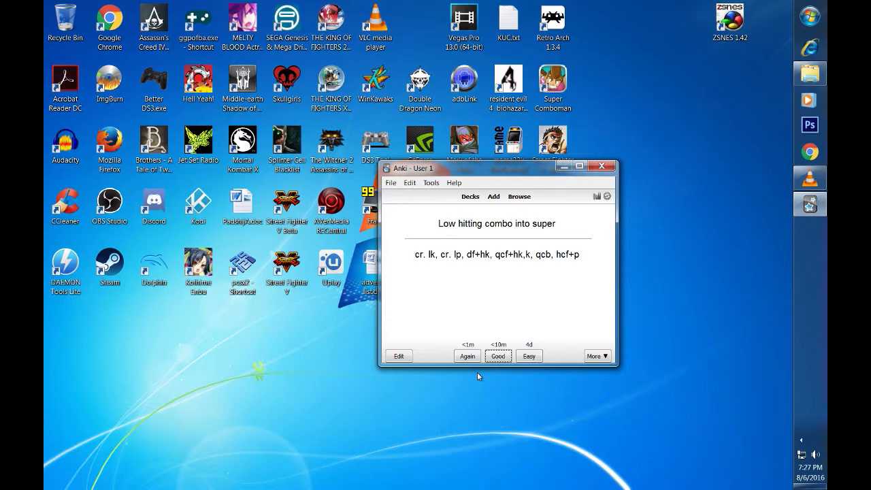
pyautogui.moveTo(477, 204)
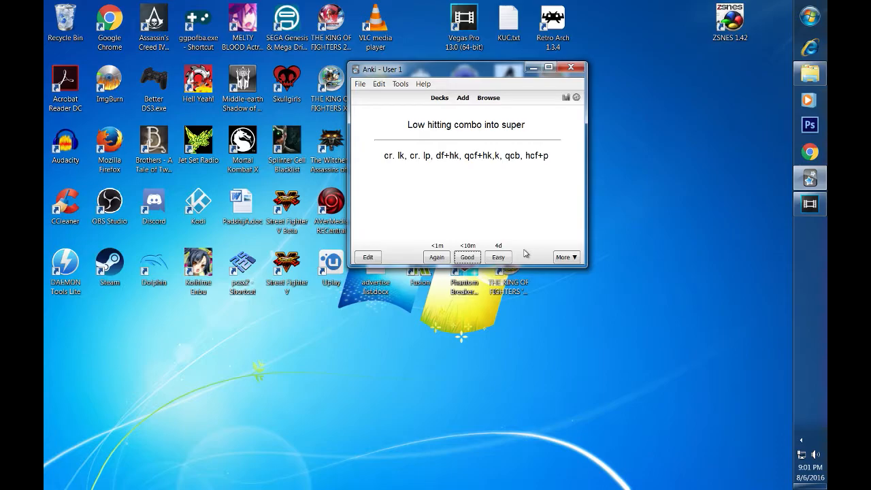
pyautogui.click(548, 68)
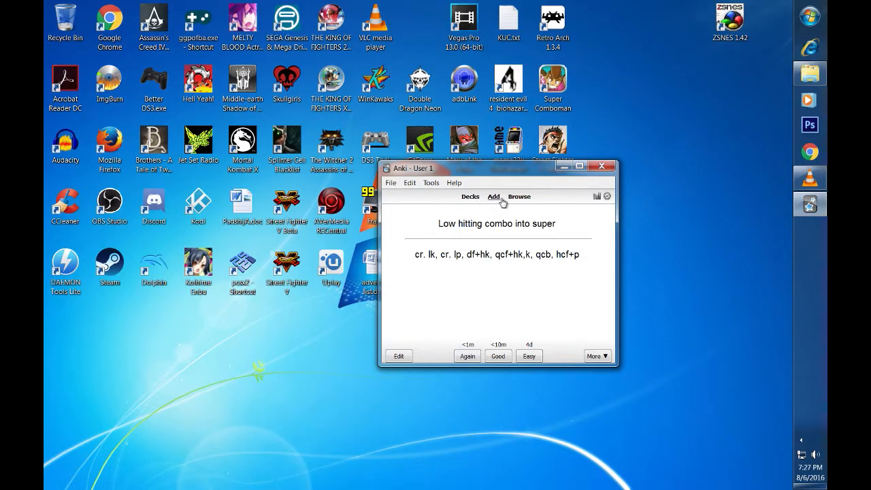
pyautogui.moveTo(470, 195)
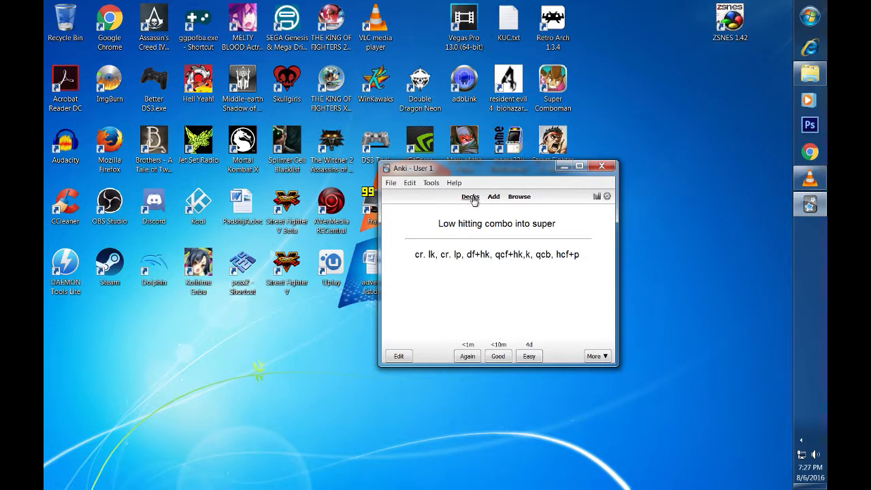
pyautogui.click(471, 196)
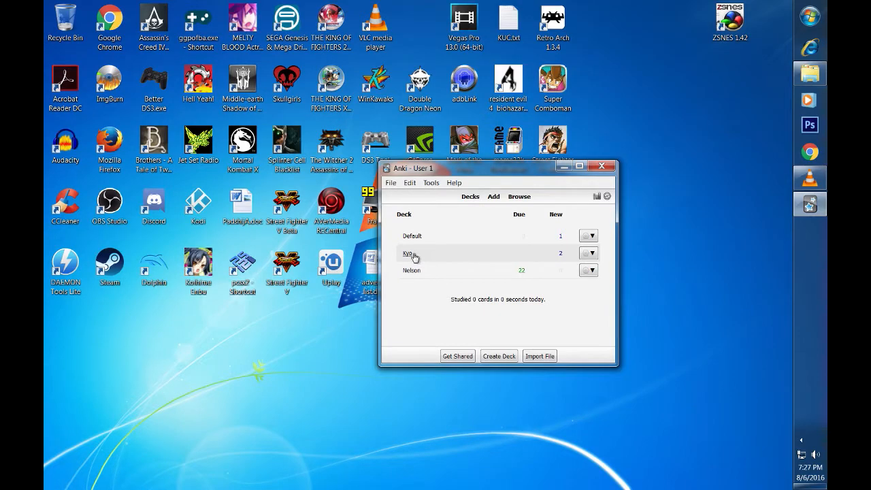
pyautogui.moveTo(518, 196)
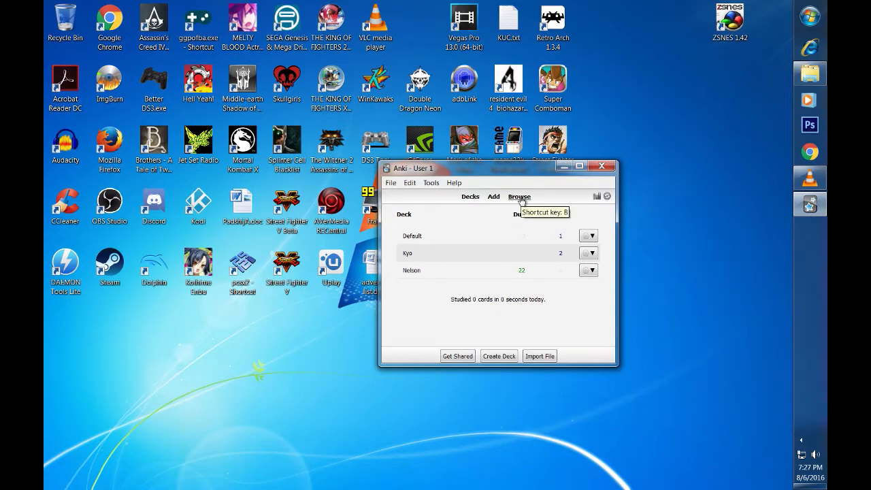
# Browse Kyo's two combo cards and show the high hitting combo's front and back.
pyautogui.click(518, 195)
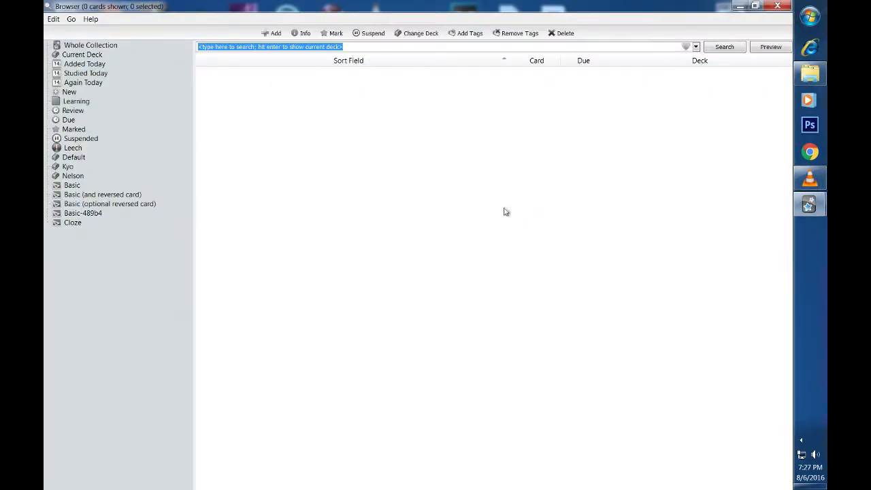
pyautogui.moveTo(300, 154)
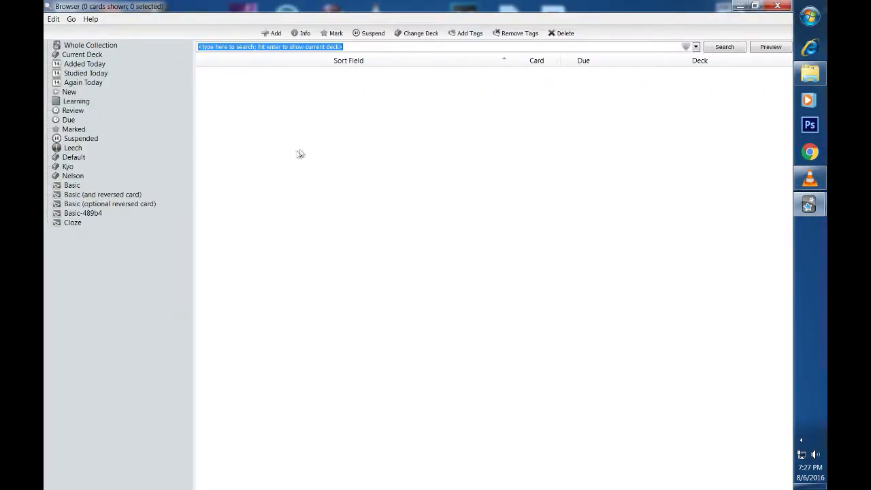
pyautogui.click(68, 166)
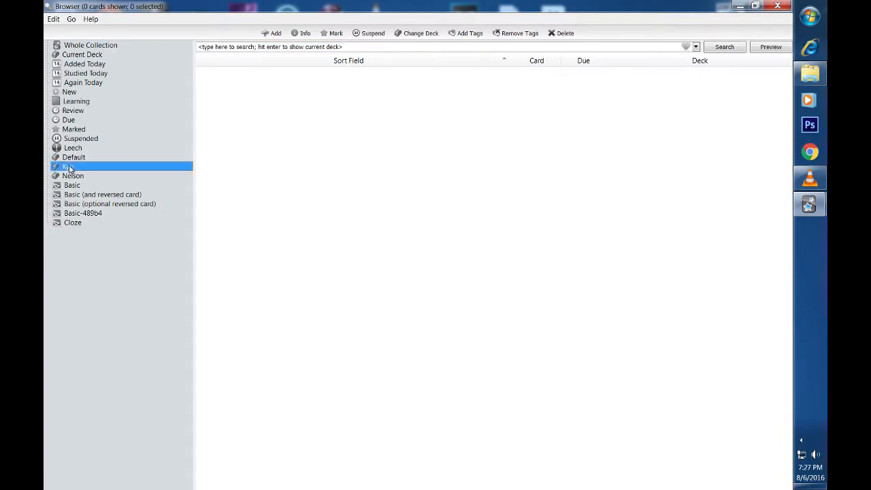
pyautogui.click(65, 166)
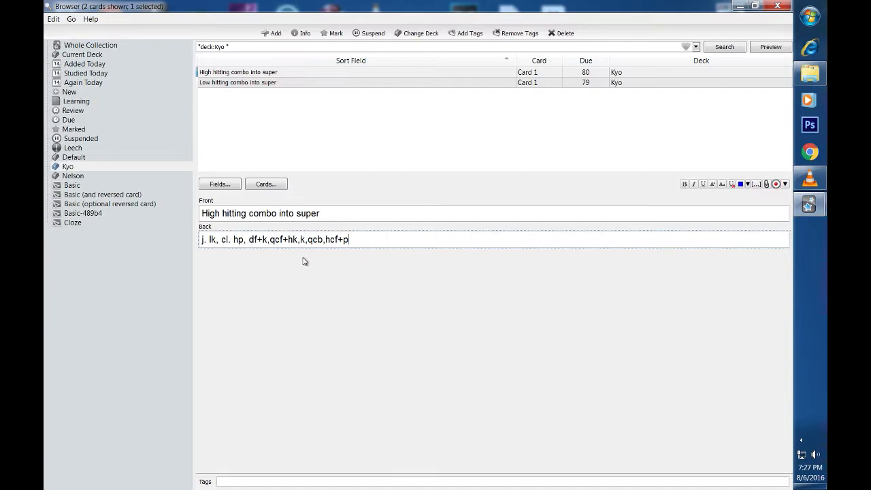
pyautogui.moveTo(444, 183)
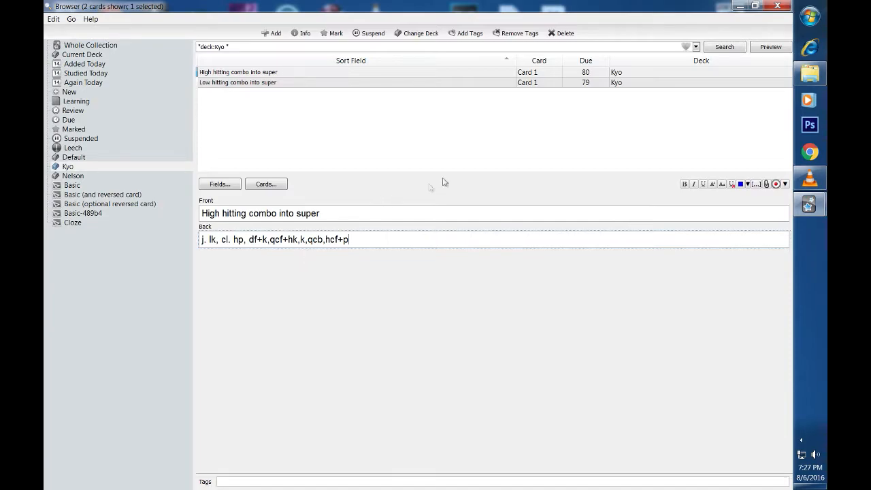